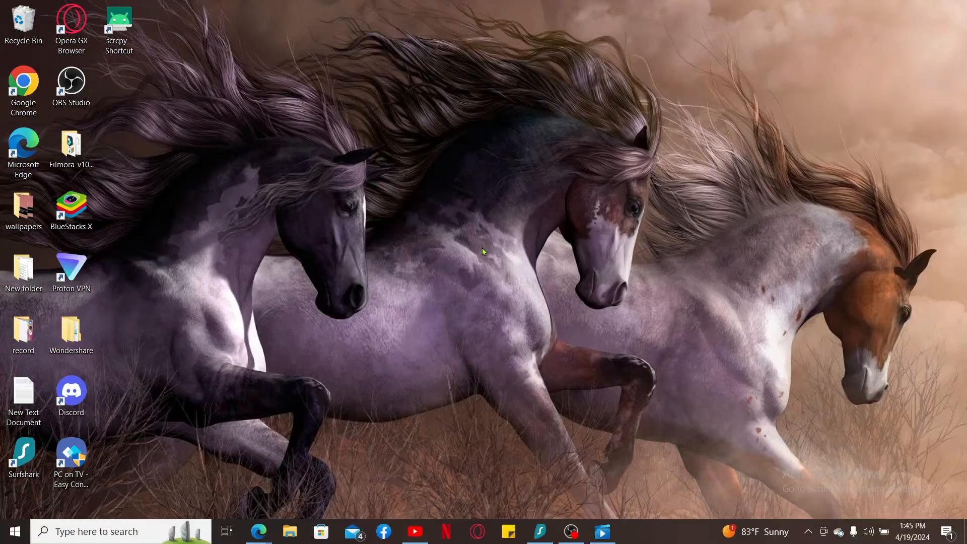
pyautogui.moveTo(337, 363)
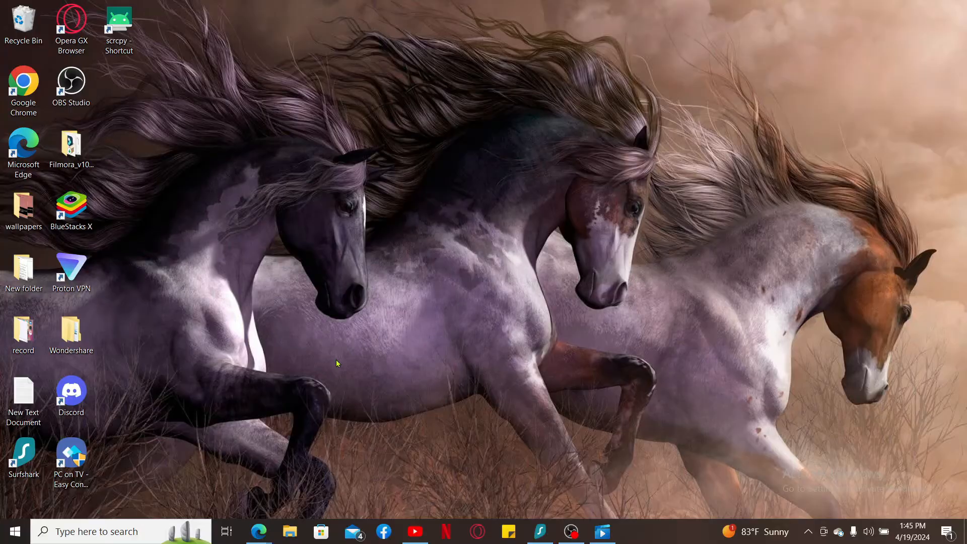
pyautogui.click(262, 532)
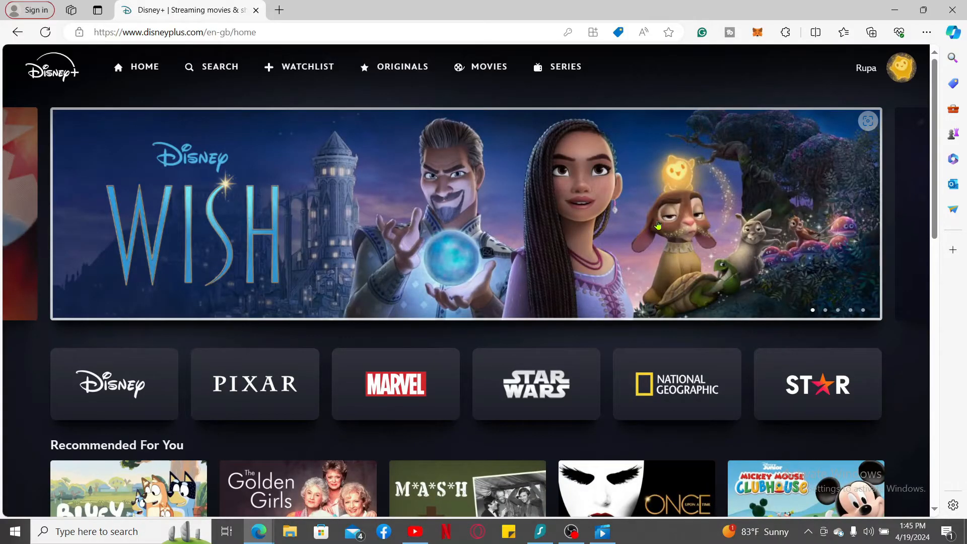
pyautogui.click(901, 66)
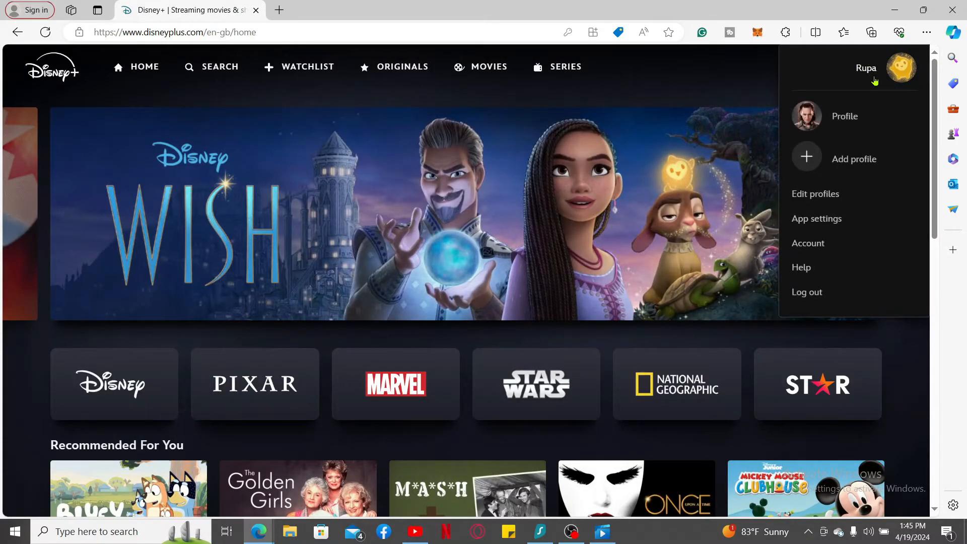
pyautogui.moveTo(894, 79)
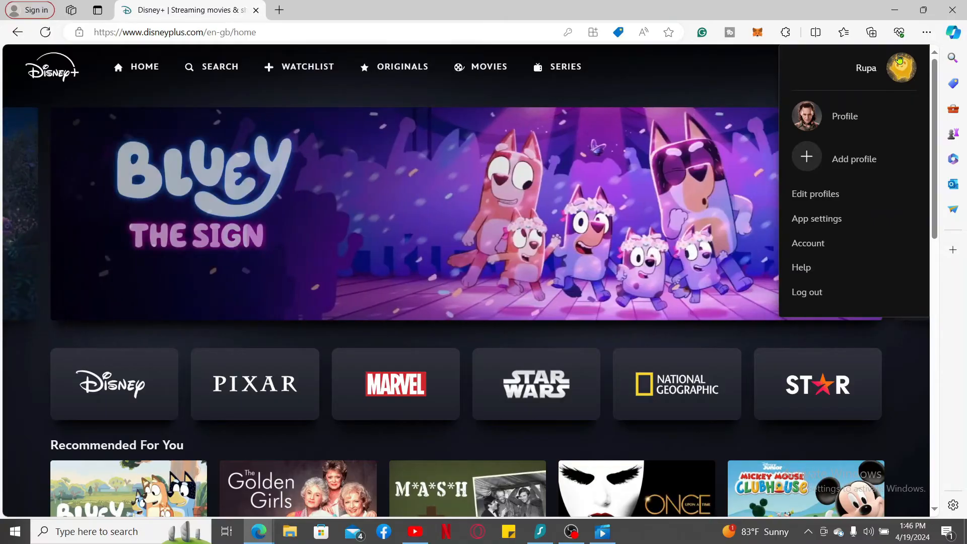
# Go to Edit profiles, choose Rupa and reach the Parental Controls section with Profile PIN Off
pyautogui.click(815, 193)
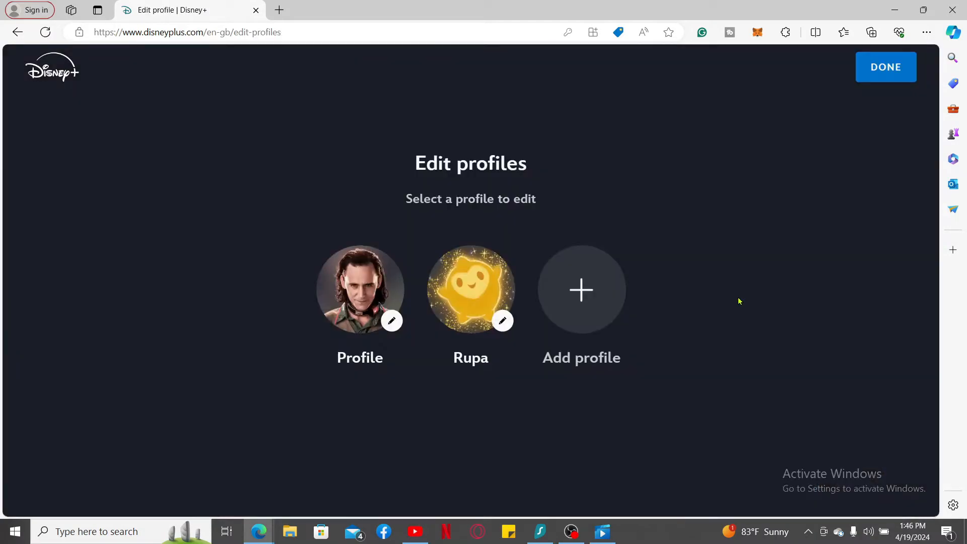
pyautogui.moveTo(355, 359)
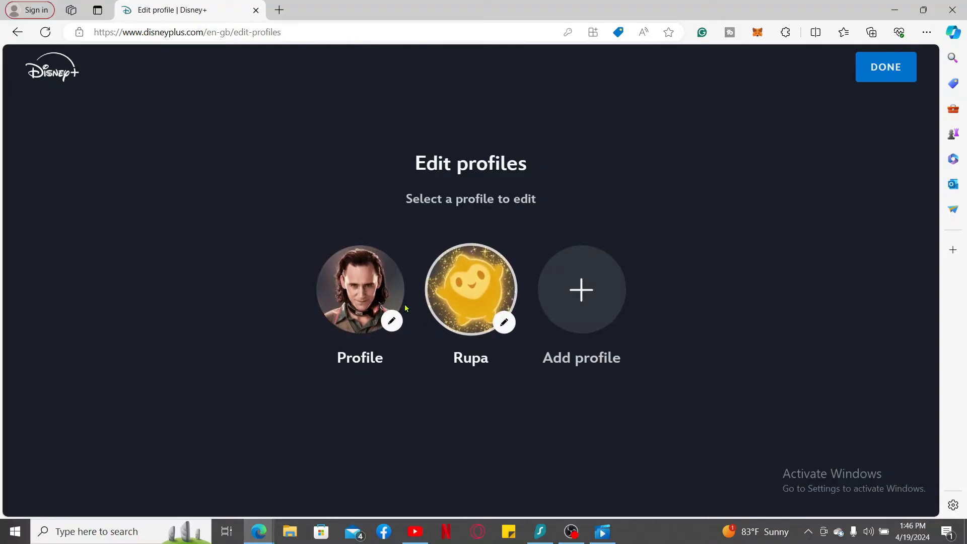
pyautogui.click(470, 290)
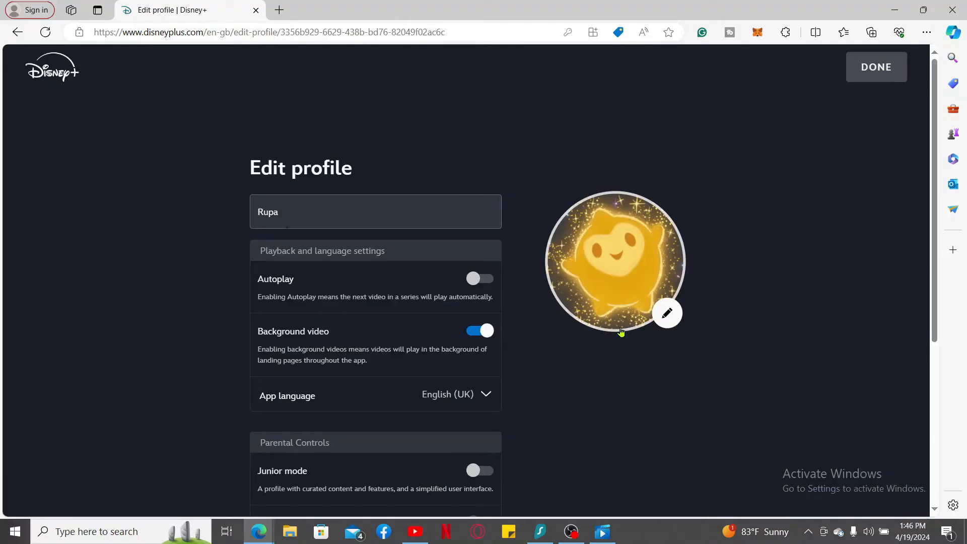
pyautogui.moveTo(401, 337)
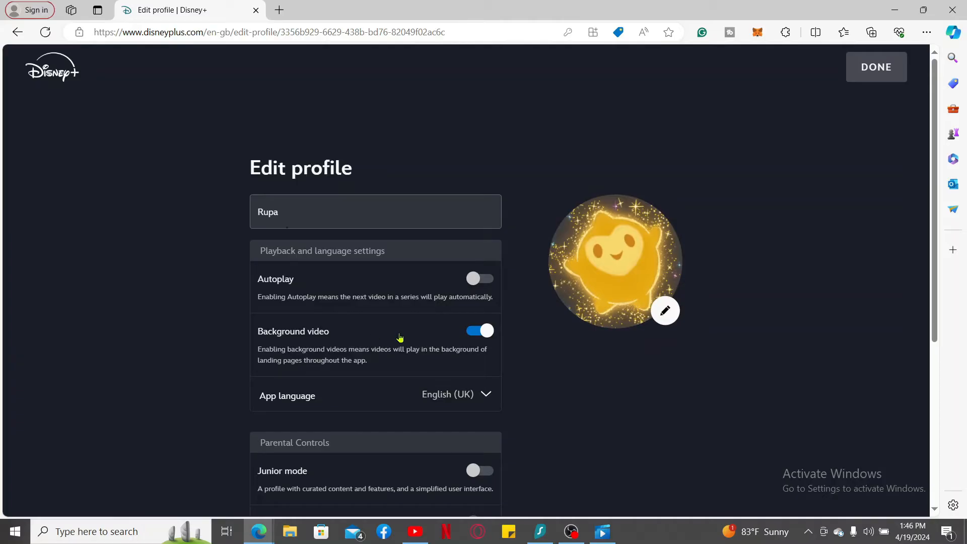
pyautogui.scroll(-3)
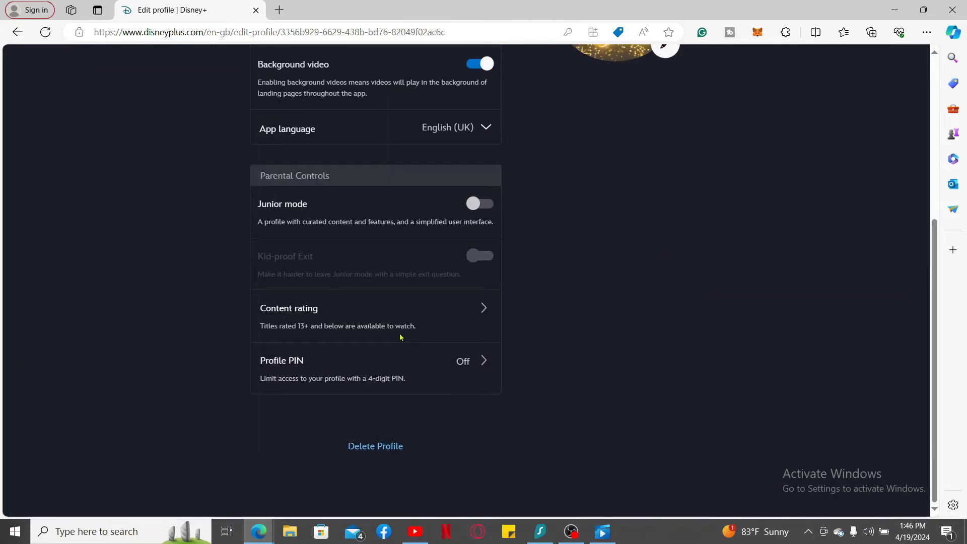
pyautogui.moveTo(324, 361)
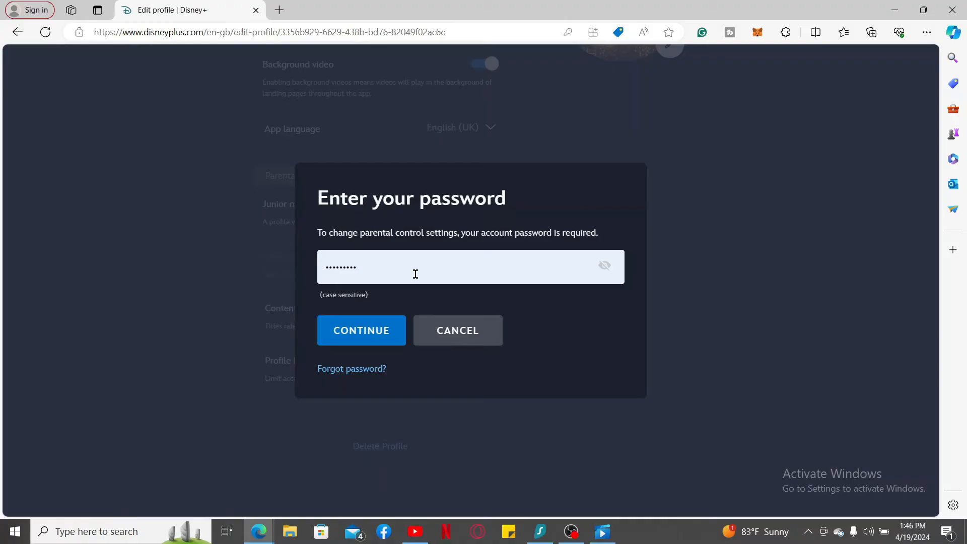
pyautogui.moveTo(409, 270)
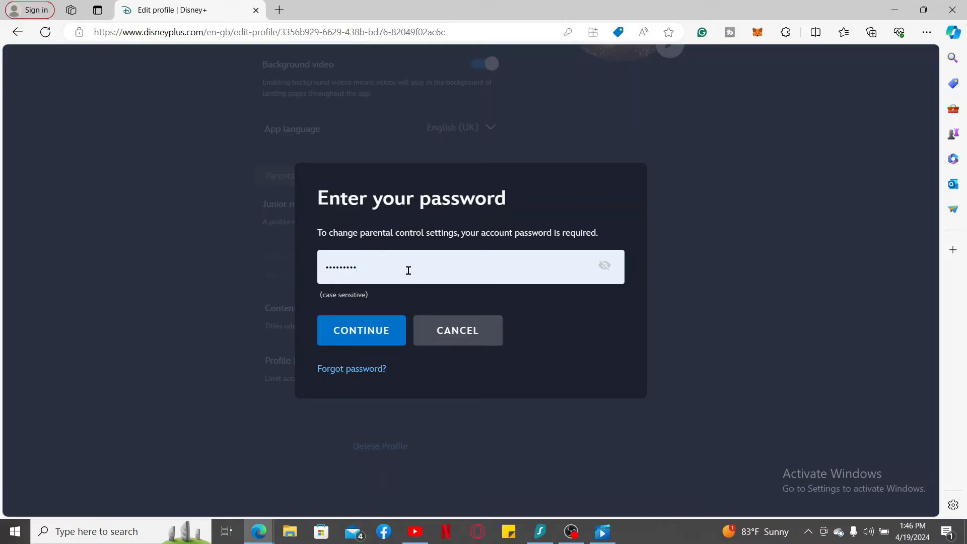
pyautogui.moveTo(350, 331)
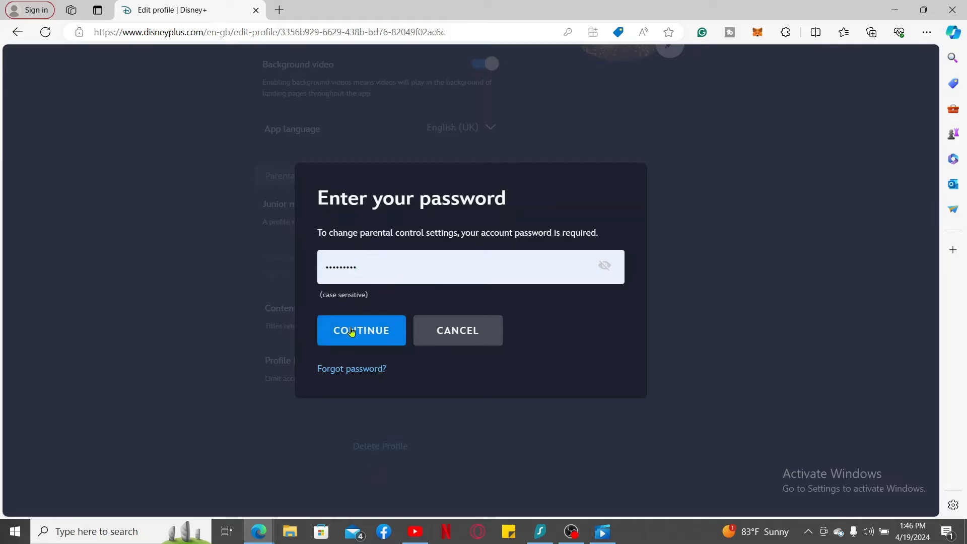
# Submit the account password to unlock Rupa's Profile PIN settings
pyautogui.click(360, 330)
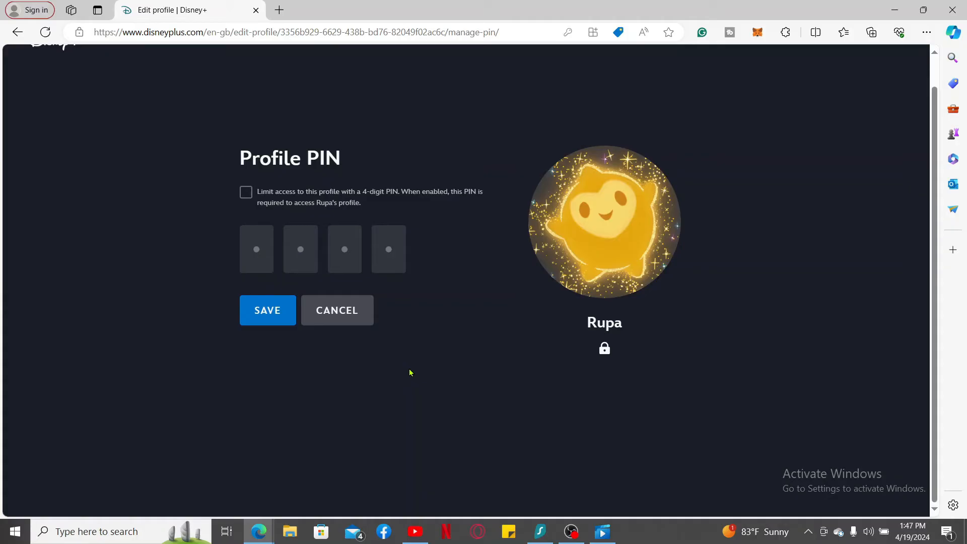
pyautogui.moveTo(245, 192)
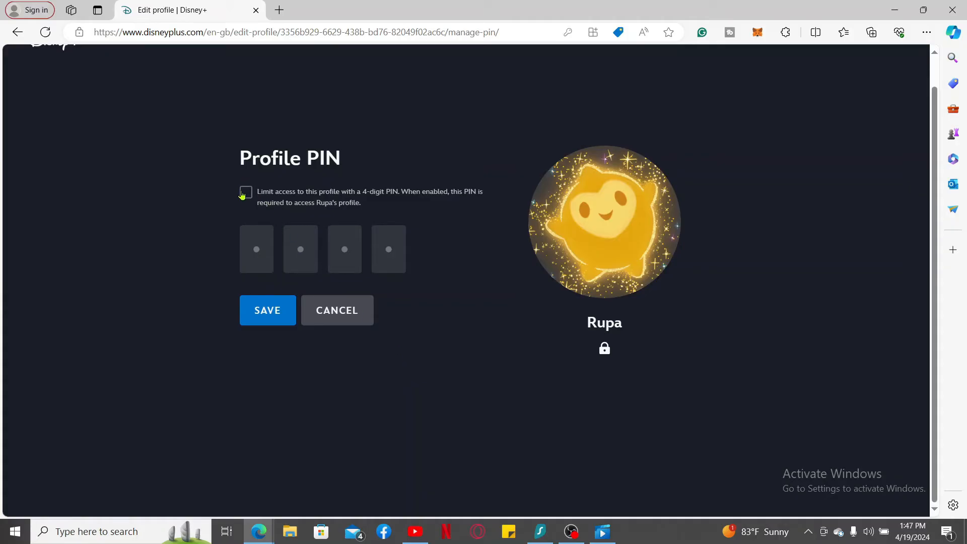
pyautogui.click(244, 191)
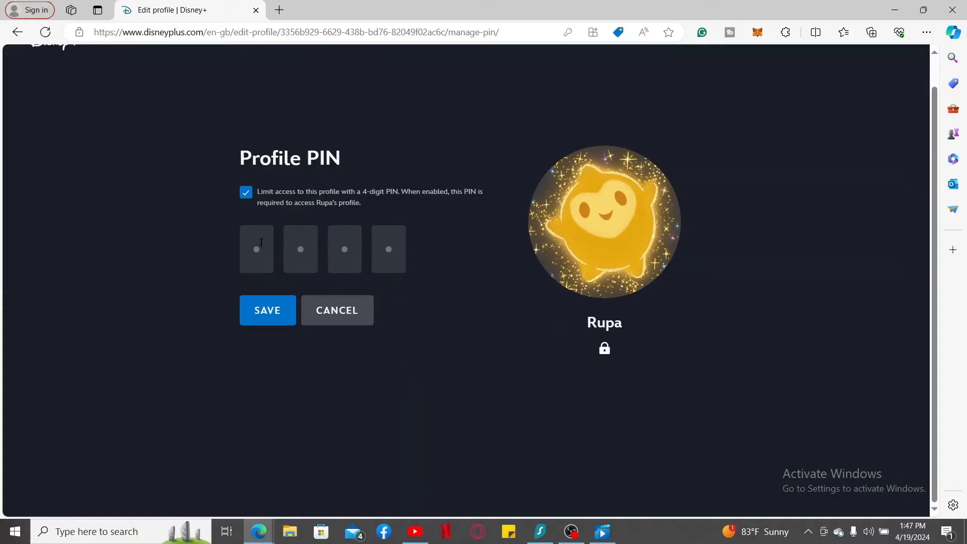
pyautogui.click(256, 249)
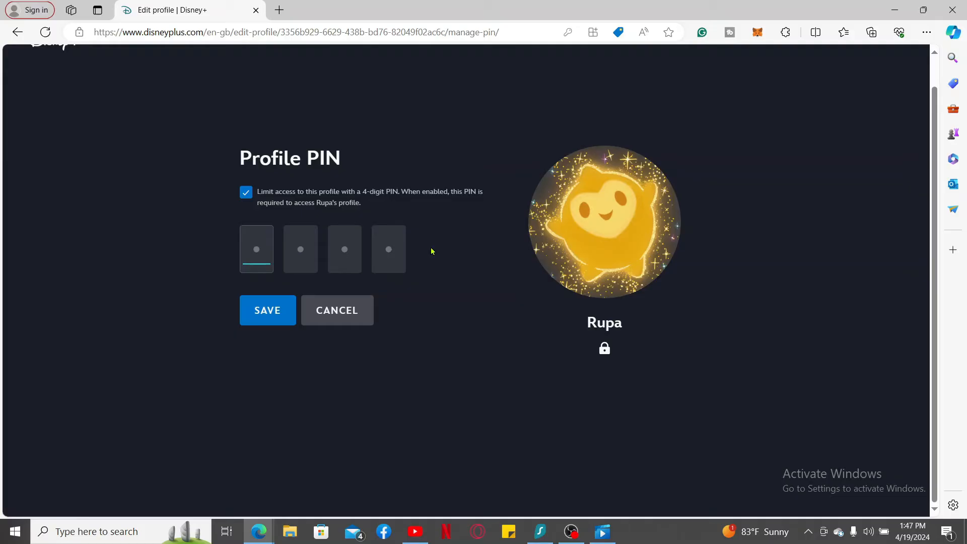
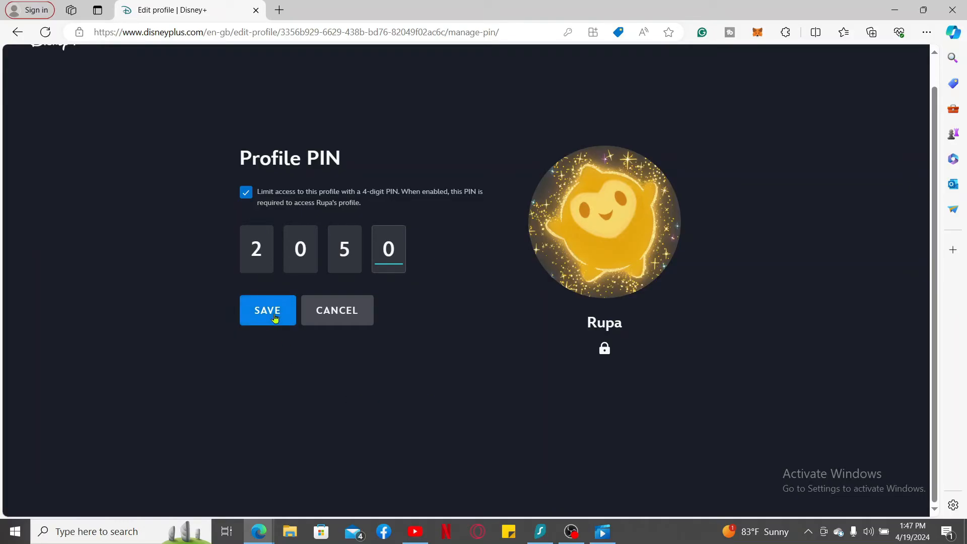
pyautogui.click(268, 310)
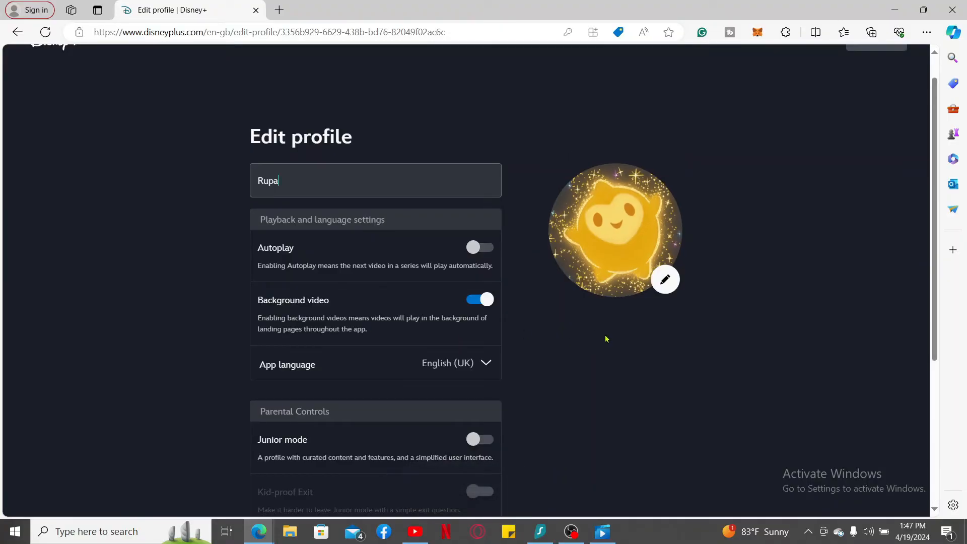
# Finish editing profiles and select locked Rupa to reach the Enter your Profile PIN prompt
pyautogui.scroll(-3)
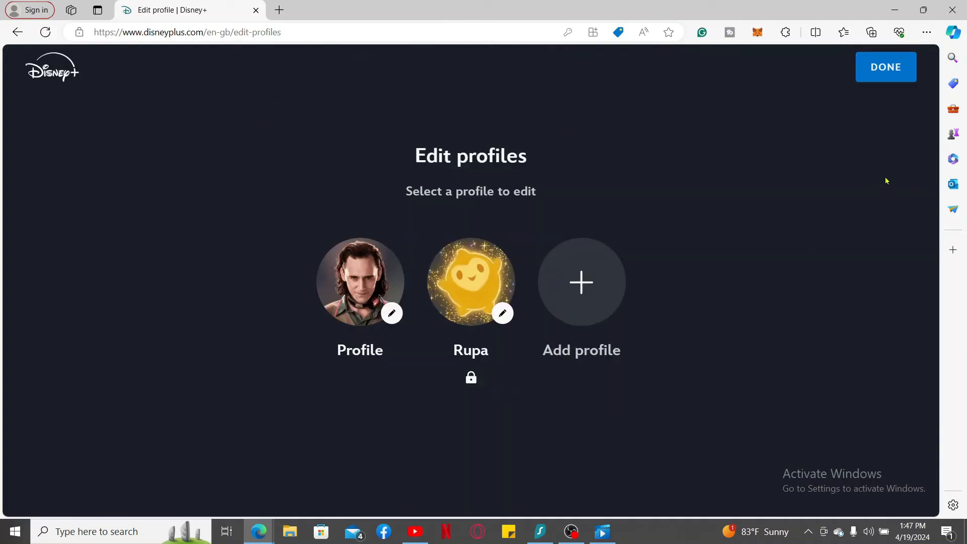
pyautogui.click(886, 66)
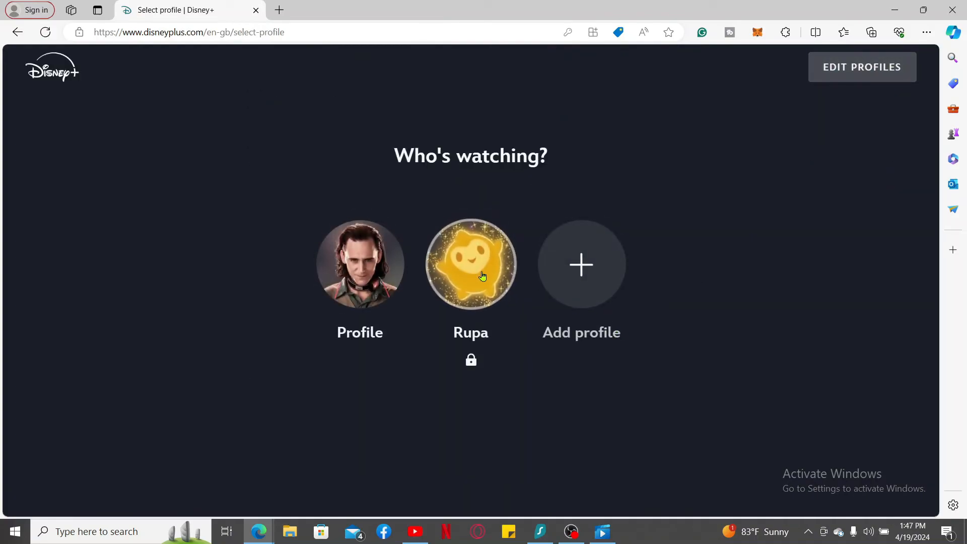
pyautogui.click(470, 265)
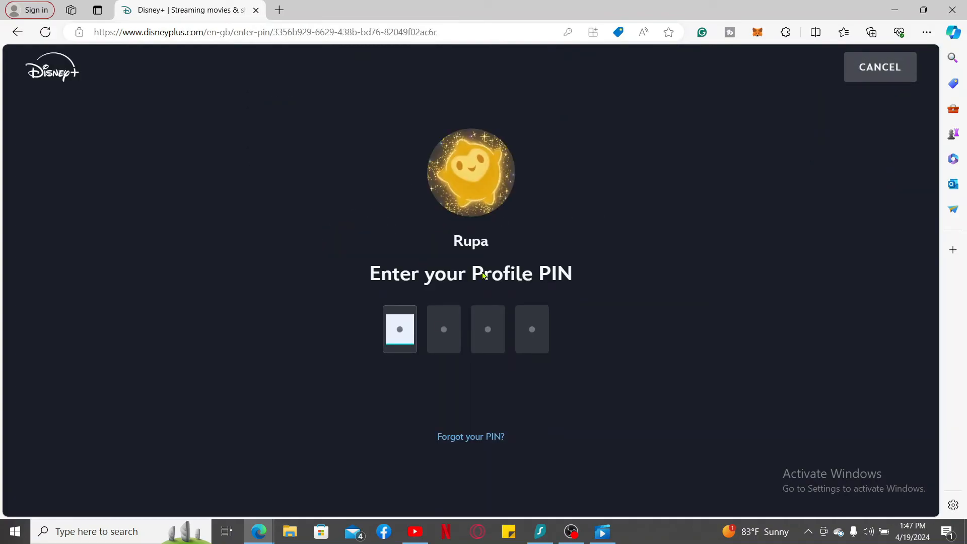